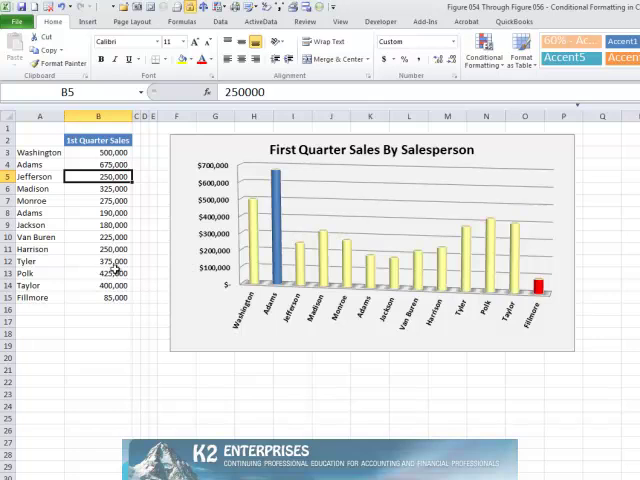
# Switch to the worksheet holding the sales list and blank max, min and other-value headers
pyautogui.click(98, 260)
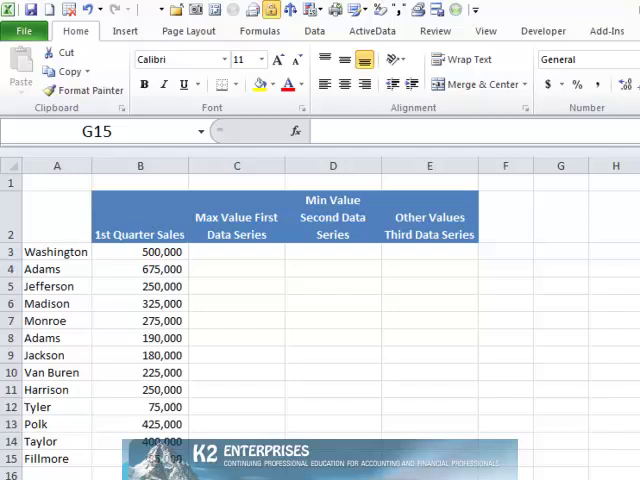
# Enter =IF(B3=MAX(B$3:B$15),B3,0) in C3 so only Adams' 675,000 appears in the max column
pyautogui.write('=IF(B3=MAX(B$3:B$15),B3,0)')
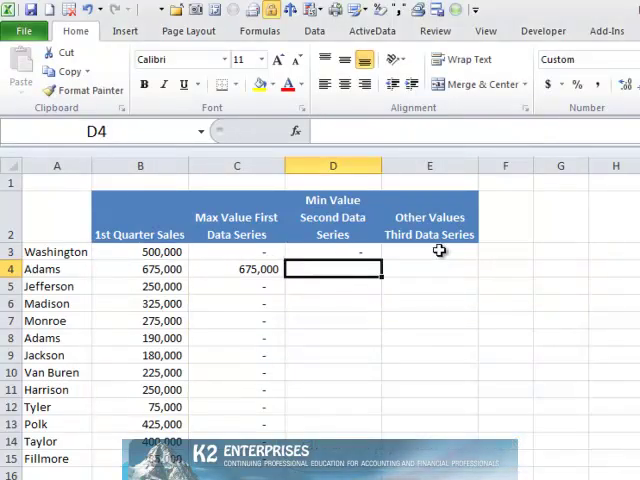
# Fill the min-value column so only Tyler's 75,000 shows, and start the other-values formula =B3-C3-D3
pyautogui.click(332, 252)
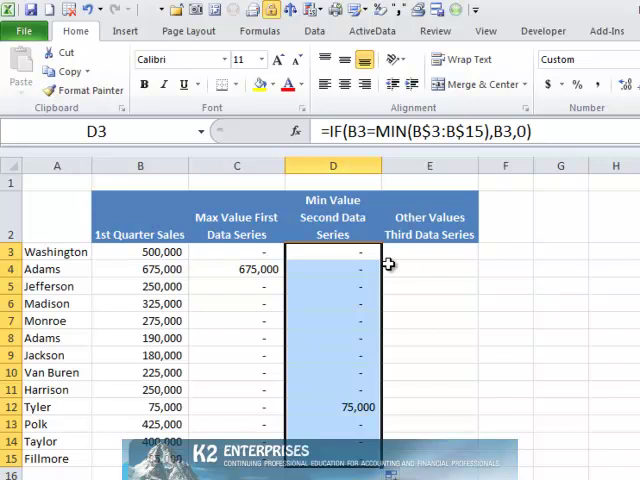
pyautogui.write('=B3-C3-D3')
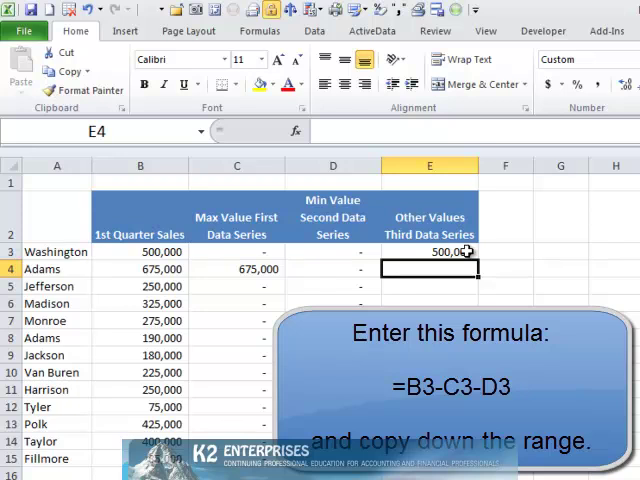
# Fill =B3-C3-D3 down the other-values column and verify the min formulas in column D
pyautogui.click(428, 252)
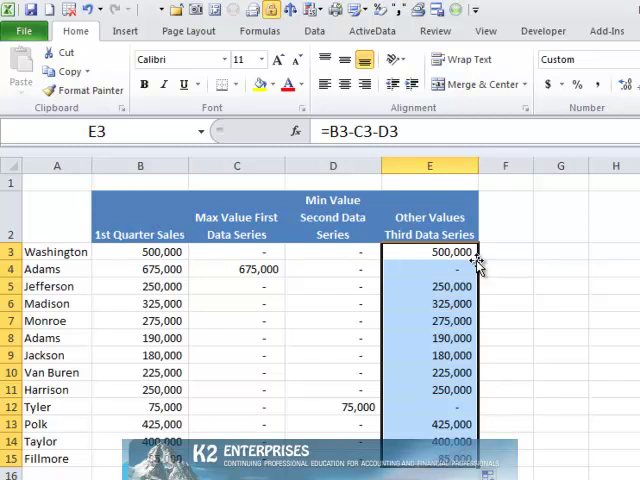
pyautogui.click(332, 336)
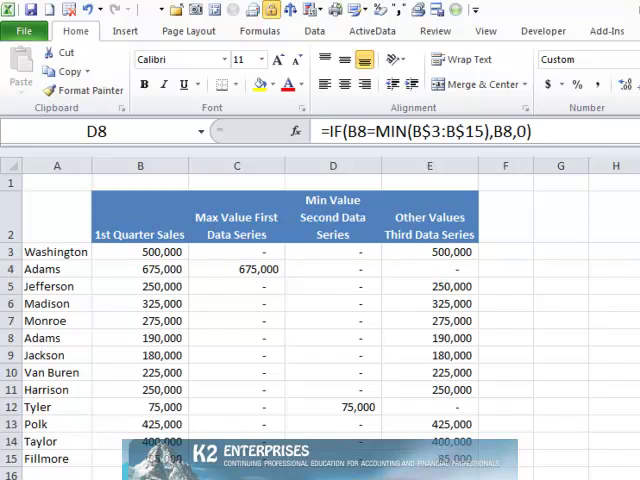
pyautogui.click(56, 252)
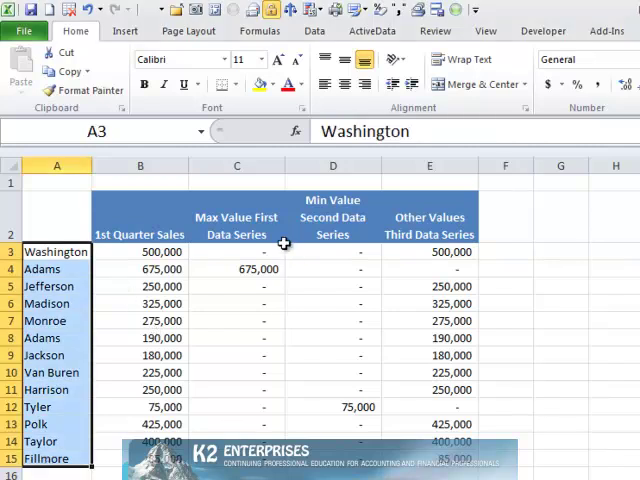
# Select names A2:A15 with helper columns C2:E15 and bring up the column chart variants from Insert
pyautogui.click(236, 252)
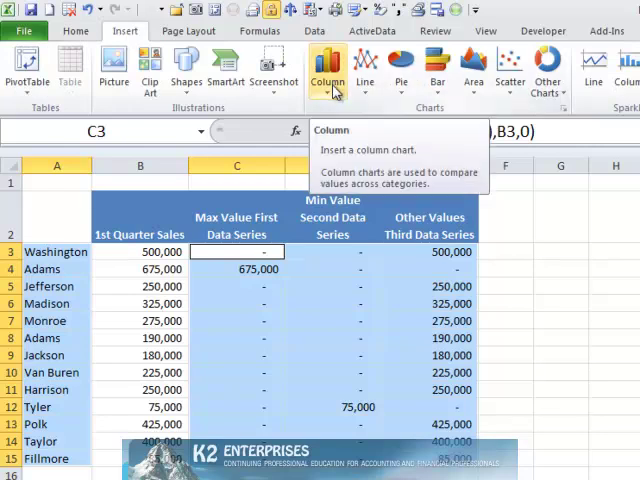
pyautogui.click(328, 70)
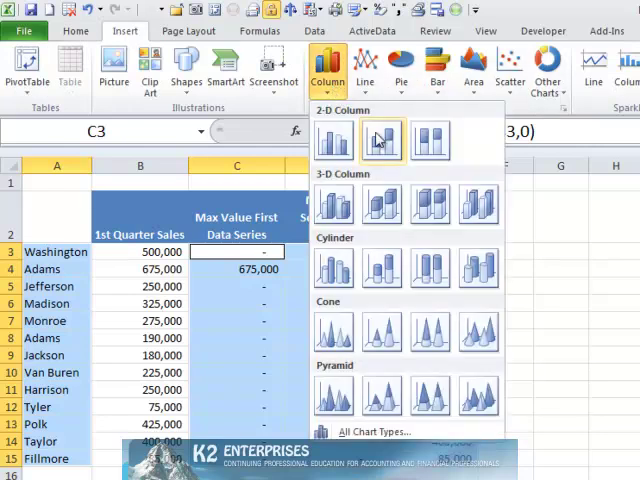
pyautogui.moveTo(382, 268)
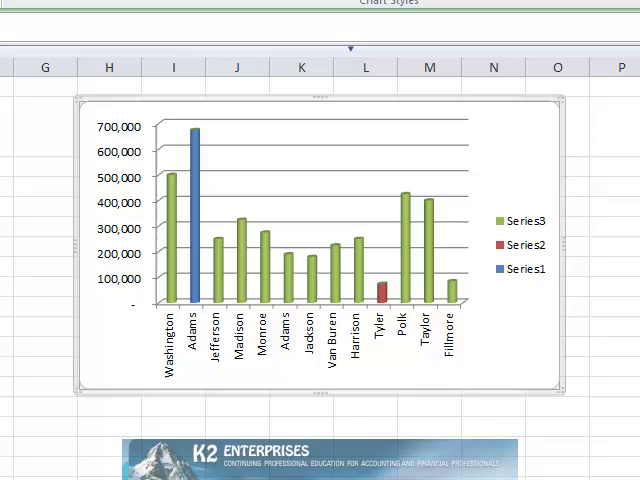
pyautogui.moveTo(228, 228)
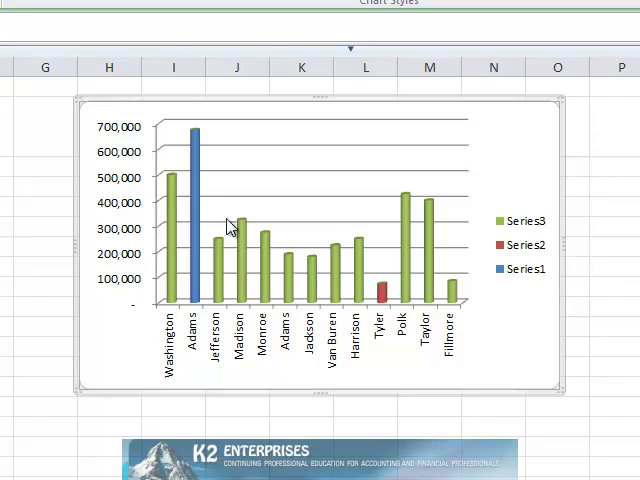